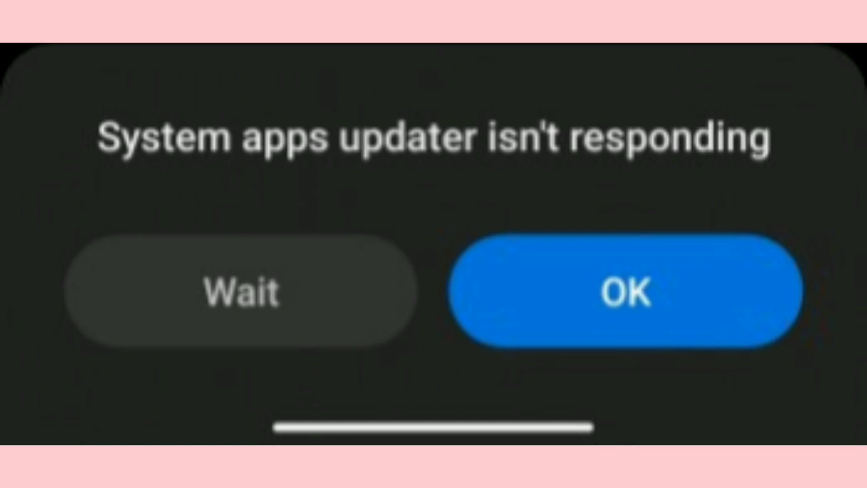
Step: Dismiss the 'System apps updater isn't responding' alert with OK
{"action": "left_click", "coordinate": [625, 293]}
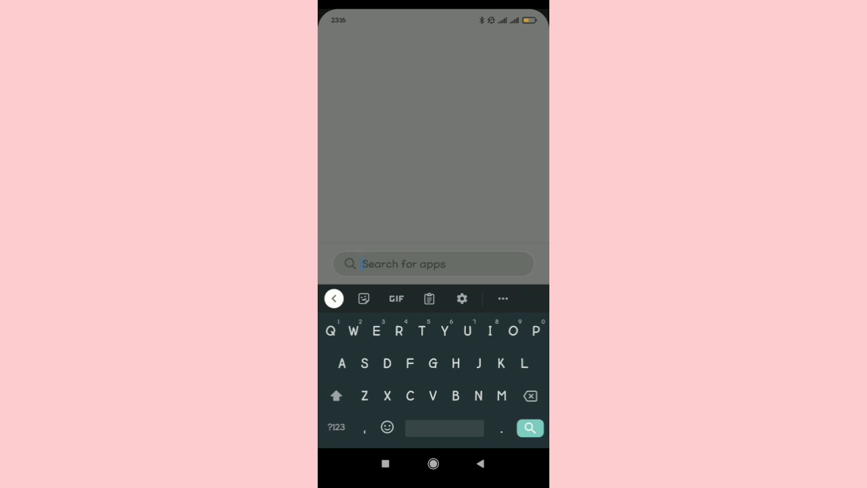
Step: Search 'Se' to open Settings, then go to Apps > Manage apps
{"action": "type", "text": "Se"}
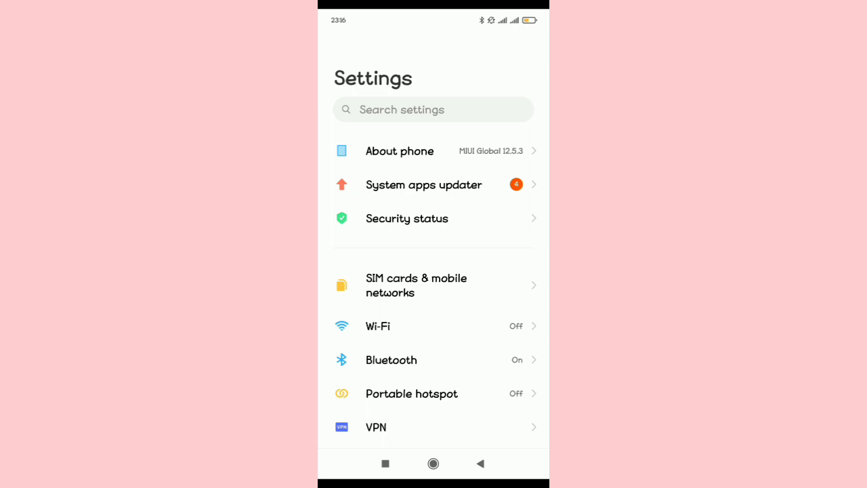
{"action": "scroll", "scroll_direction": "down", "scroll_amount": 3}
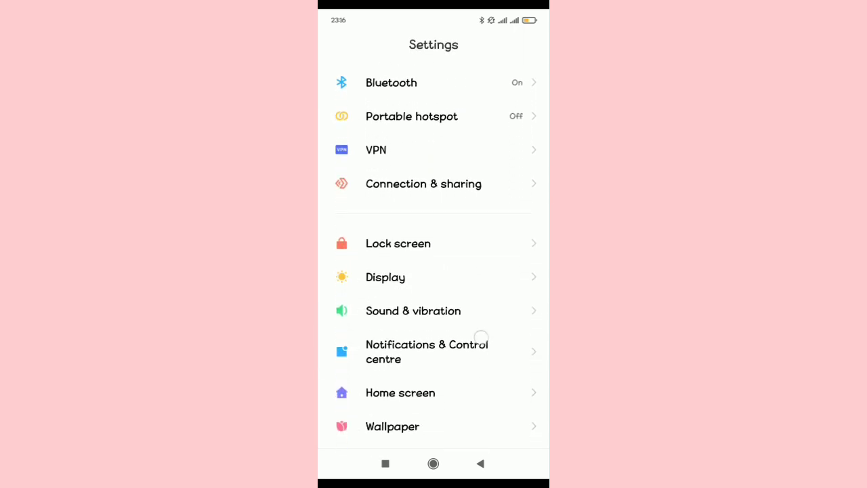
{"action": "scroll", "scroll_direction": "down", "scroll_amount": 3}
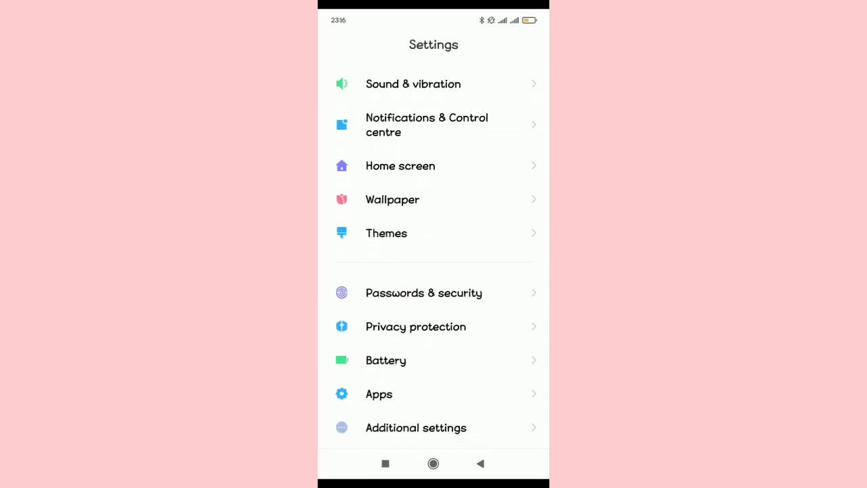
{"action": "scroll", "scroll_direction": "down", "scroll_amount": 3}
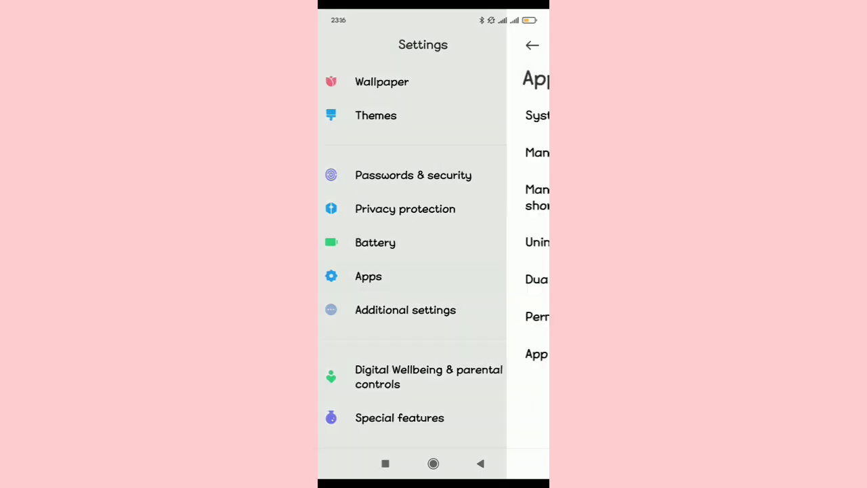
{"action": "left_click", "coordinate": [368, 276]}
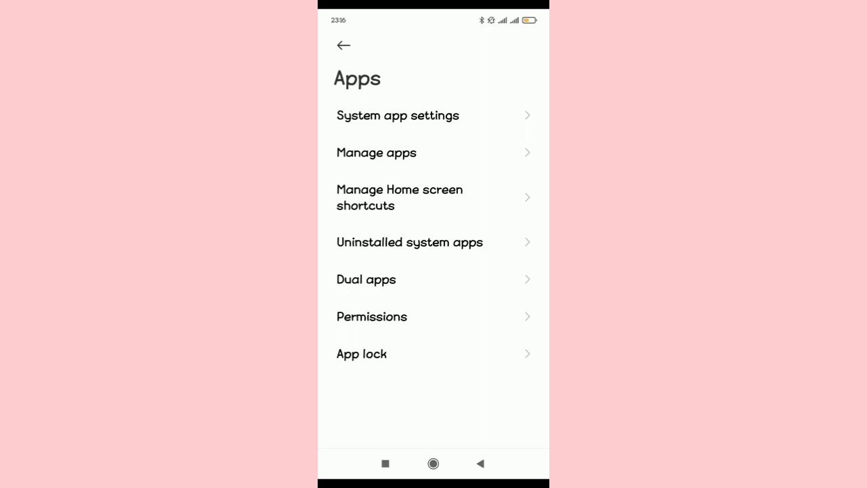
{"action": "left_click", "coordinate": [375, 152]}
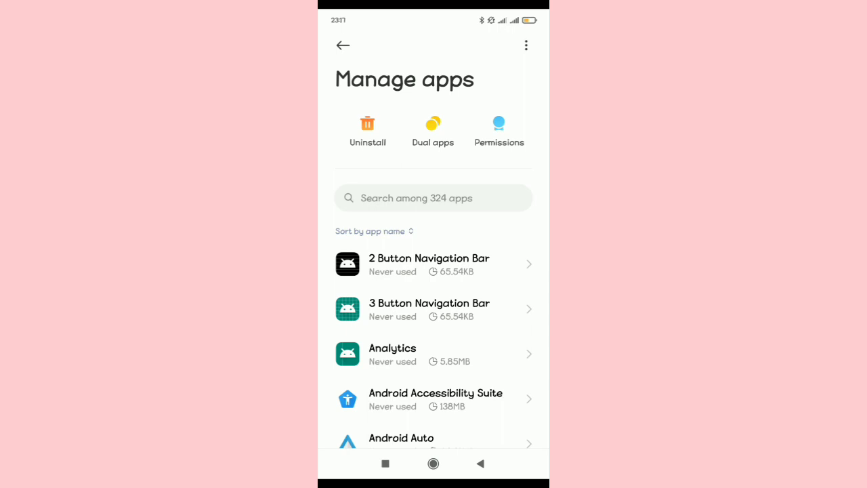
Step: Search installed apps for 'up' and open System apps updater's App info
{"action": "left_click", "coordinate": [433, 198]}
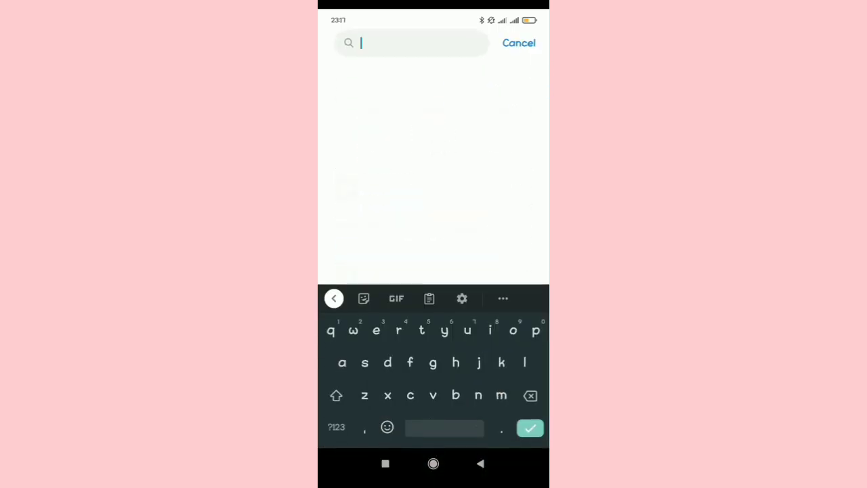
{"action": "type", "text": "upd"}
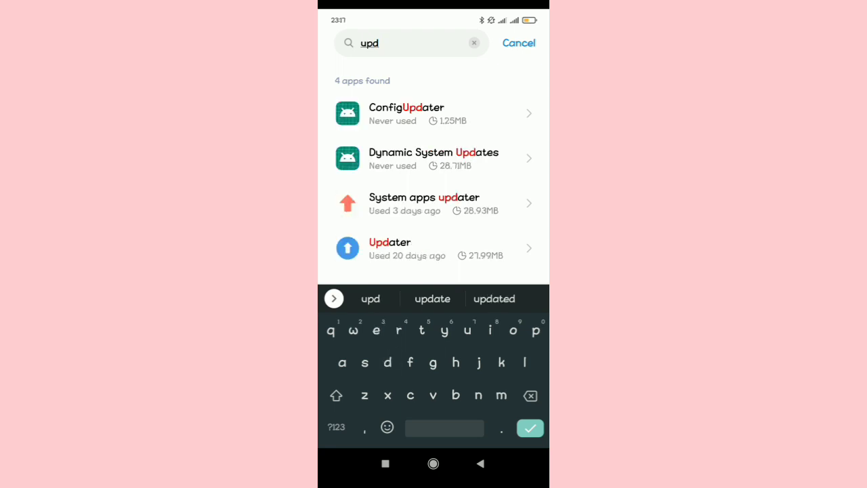
{"action": "left_click", "coordinate": [424, 203]}
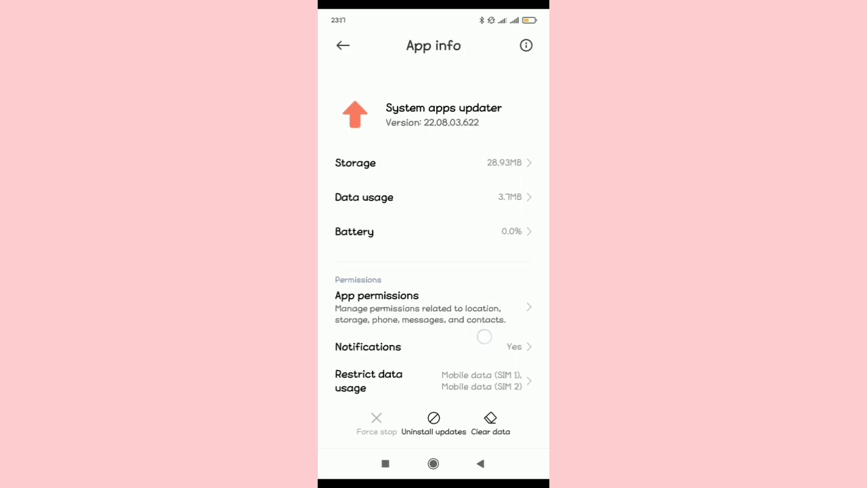
Step: Clear System apps updater's data and confirm uninstalling its updates
{"action": "left_click", "coordinate": [491, 423]}
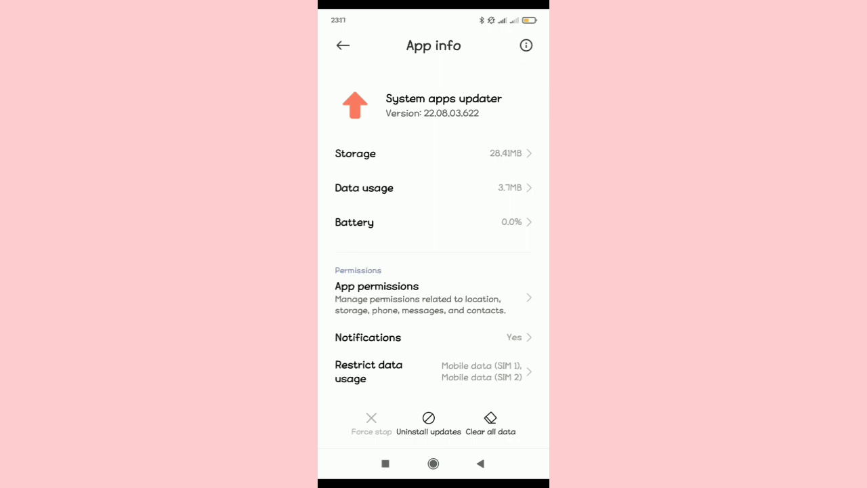
{"action": "left_click", "coordinate": [429, 424]}
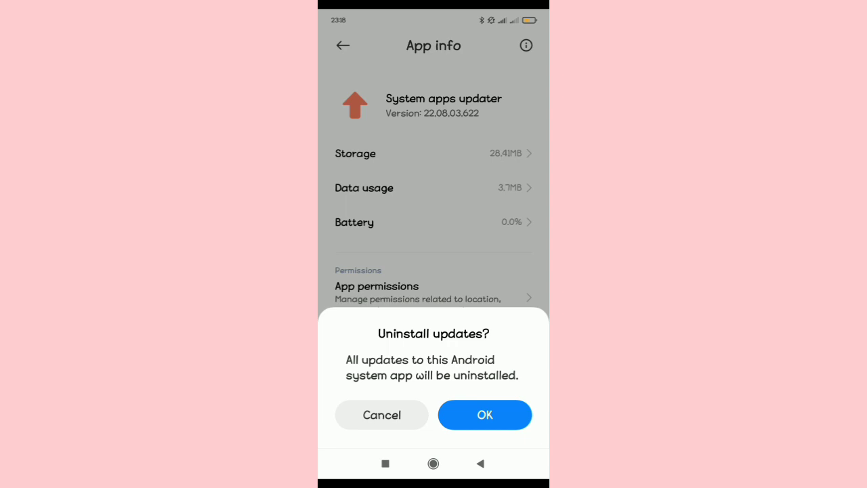
{"action": "left_click", "coordinate": [484, 413]}
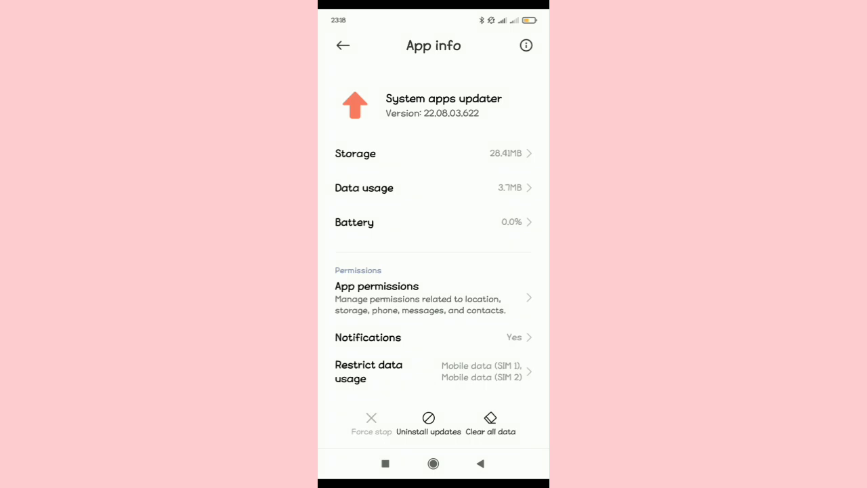